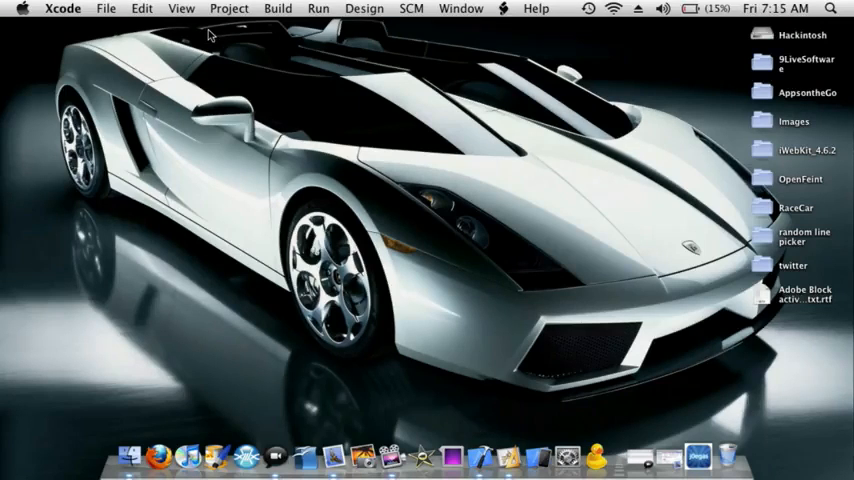
- Start a new project from the File menu and pick the iPhone OS View-based Application template
{"action": "left_click", "coordinate": [105, 9]}
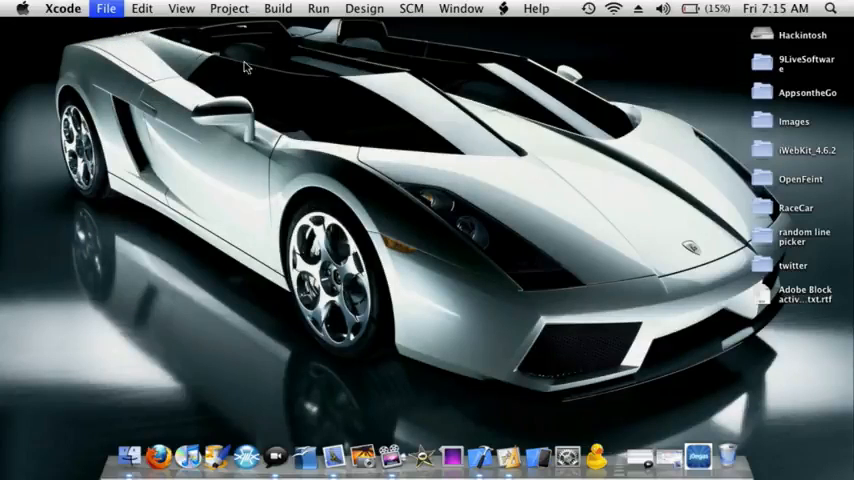
{"action": "left_click", "coordinate": [105, 8]}
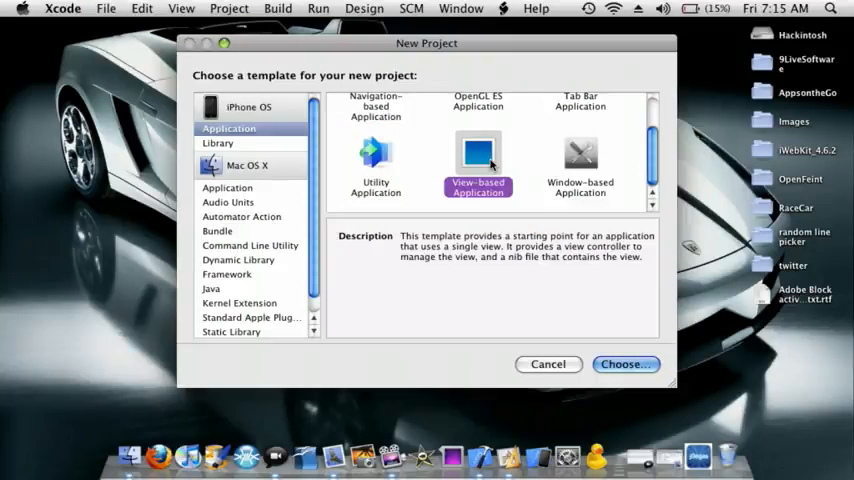
- Save the View-based project as 'SegmentedControl' on the Desktop
{"action": "left_click", "coordinate": [625, 363]}
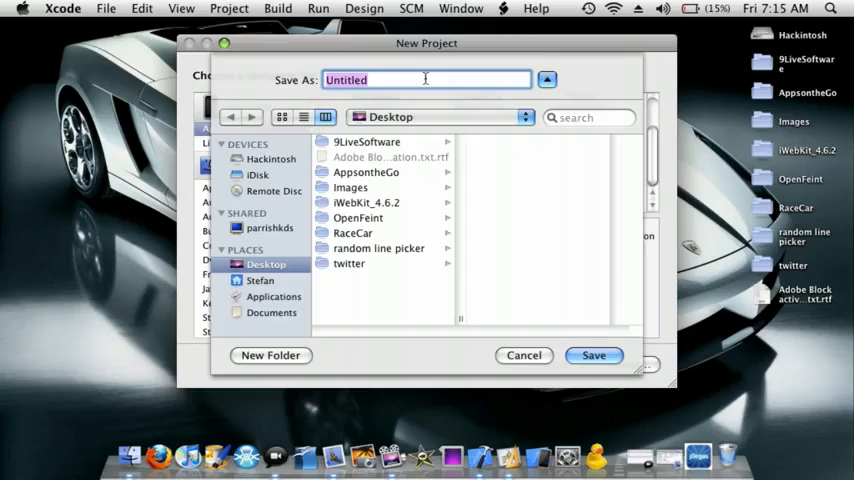
{"action": "type", "text": "Segmente"}
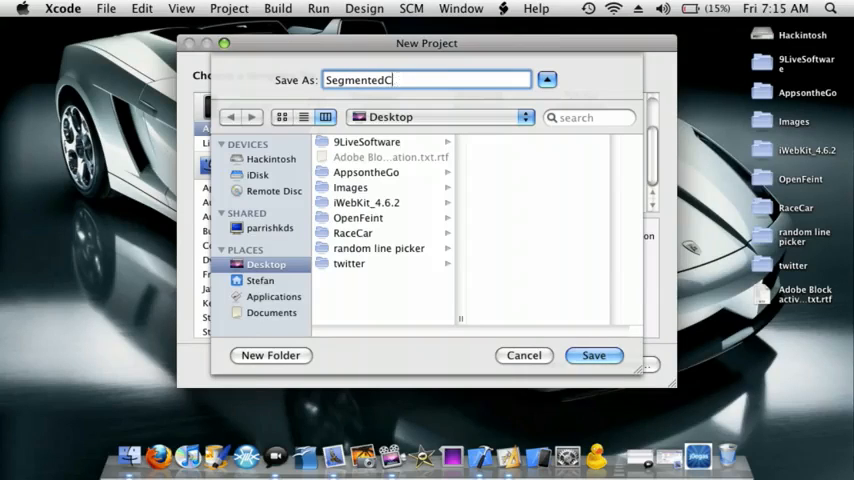
{"action": "type", "text": "ontroll"}
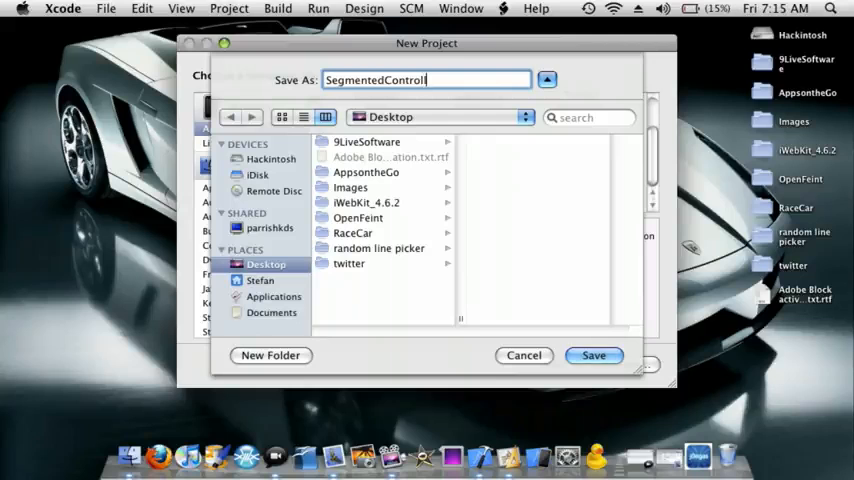
{"action": "left_click", "coordinate": [593, 355]}
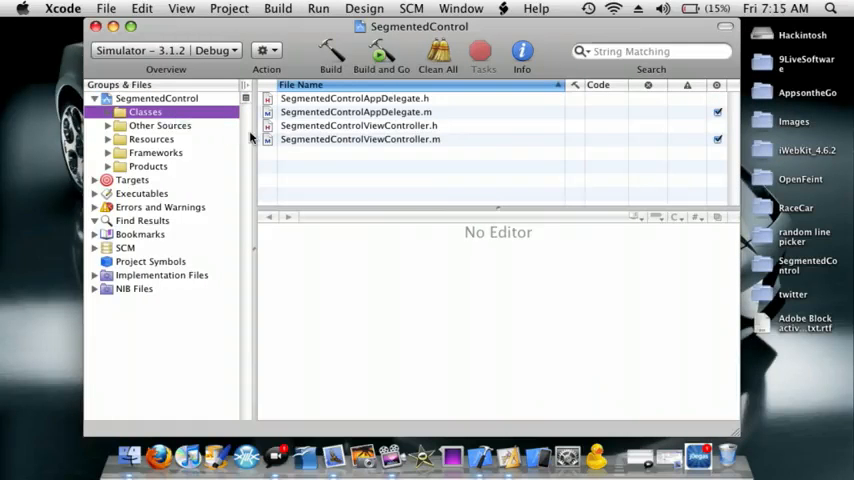
- In SegmentedControlViewController.h, declare IBOutlet UISegmentedControl *segment and - (IBAction)changesegment
{"action": "left_click", "coordinate": [358, 125]}
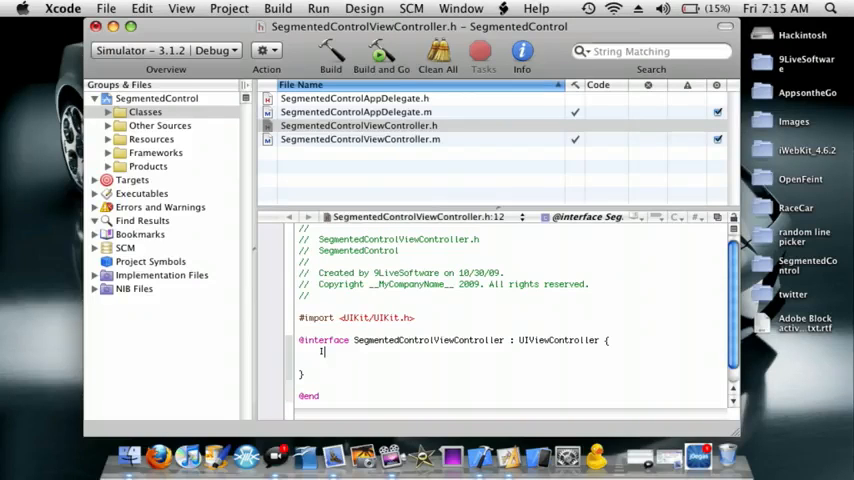
{"action": "type", "text": "IBOutlet UISeg"}
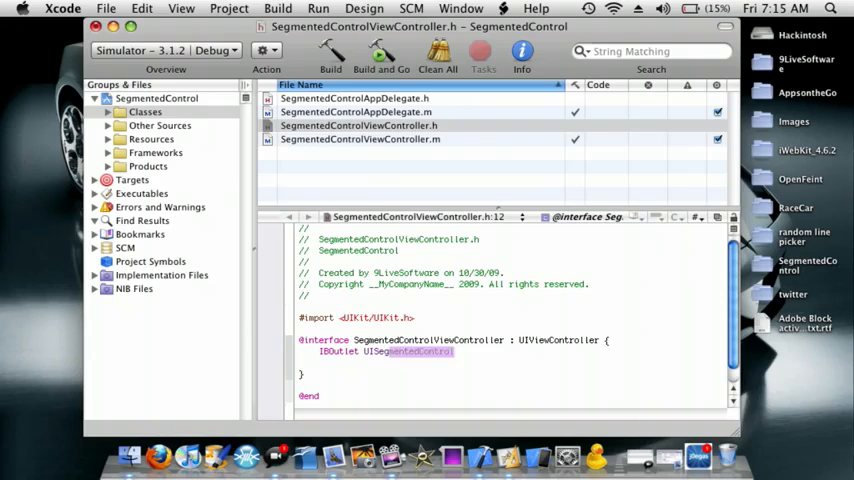
{"action": "type", "text": "*sg"}
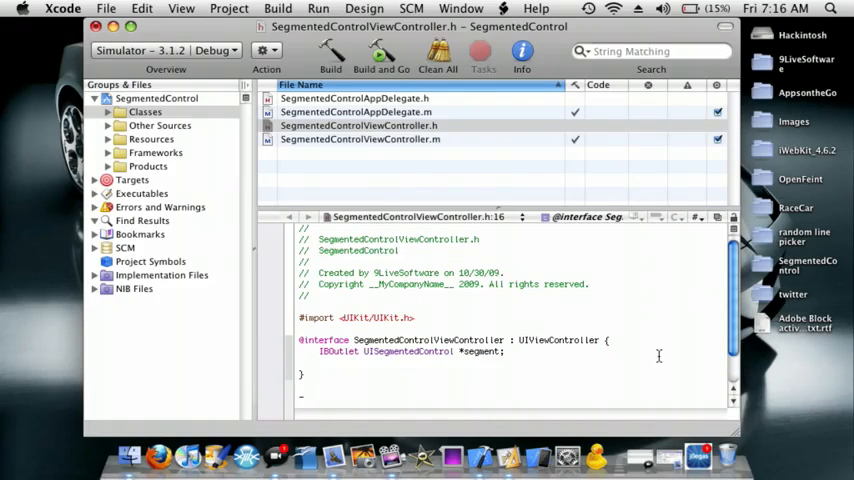
{"action": "type", "text": "(IBAction"}
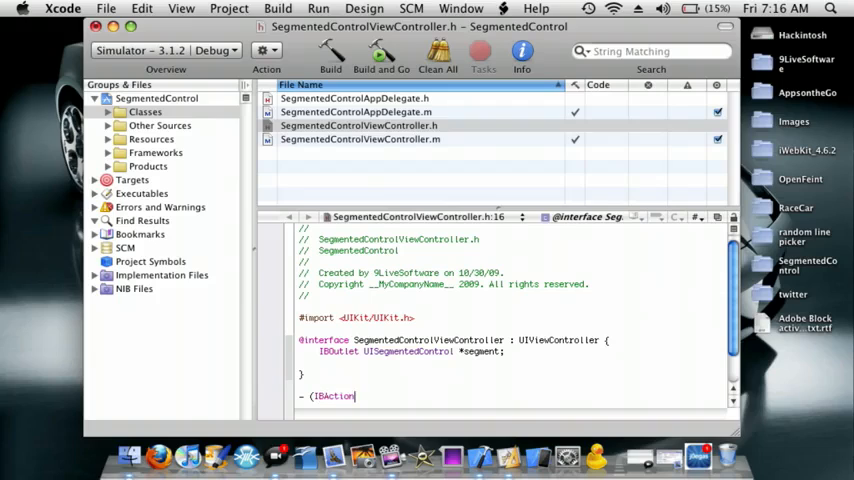
{"action": "type", "text": "change"}
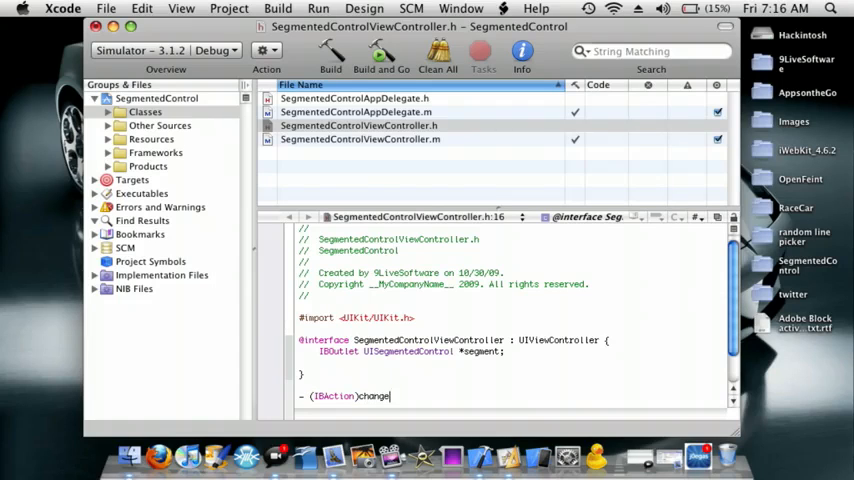
{"action": "type", "text": "segment;"}
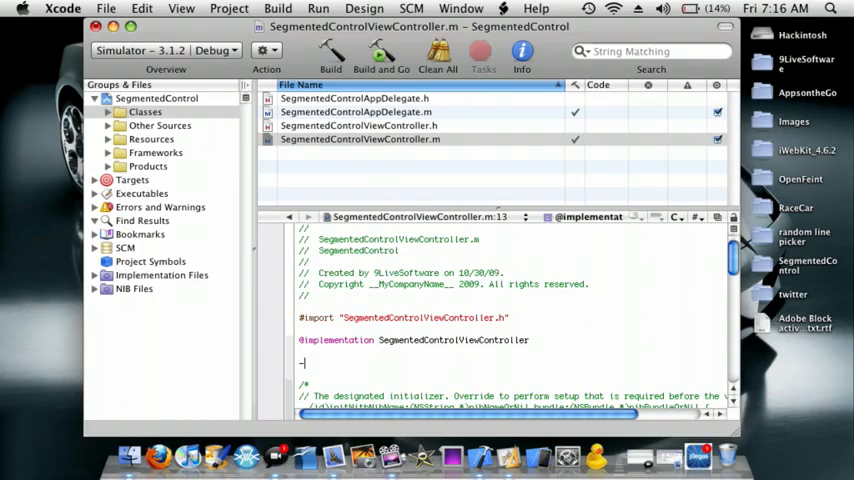
- Add an empty - (IBAction)changesegment { } method to the .m file, checking the header's spelling
{"action": "type", "text": "- (IBAction)chang"}
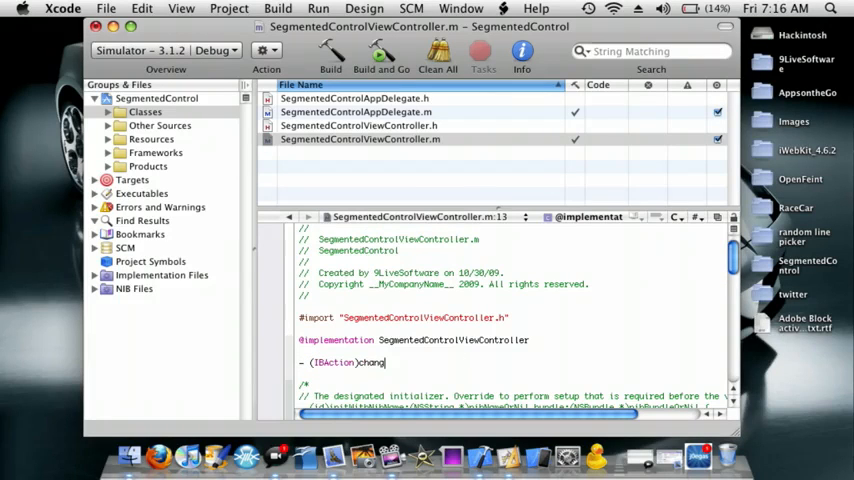
{"action": "type", "text": "esegment {"}
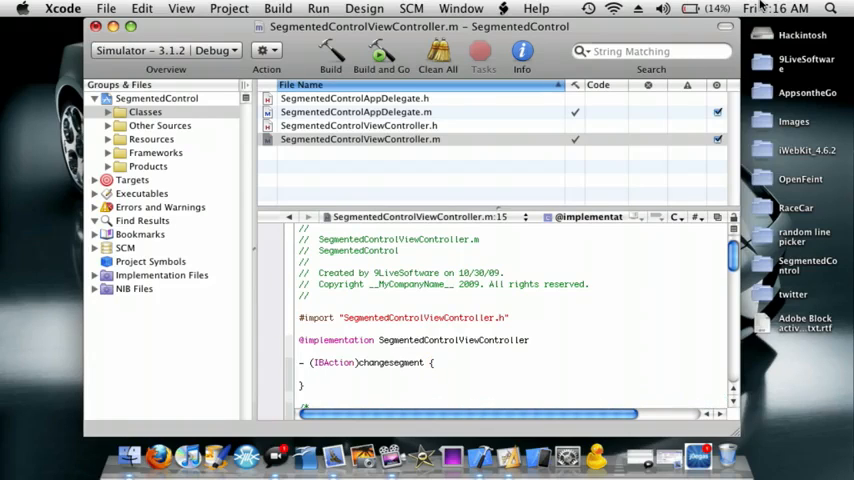
{"action": "left_click", "coordinate": [358, 125]}
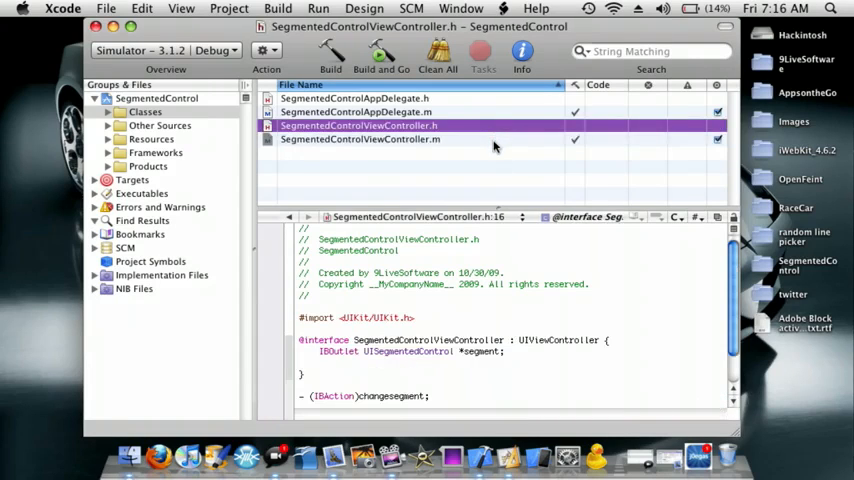
{"action": "left_click", "coordinate": [360, 139]}
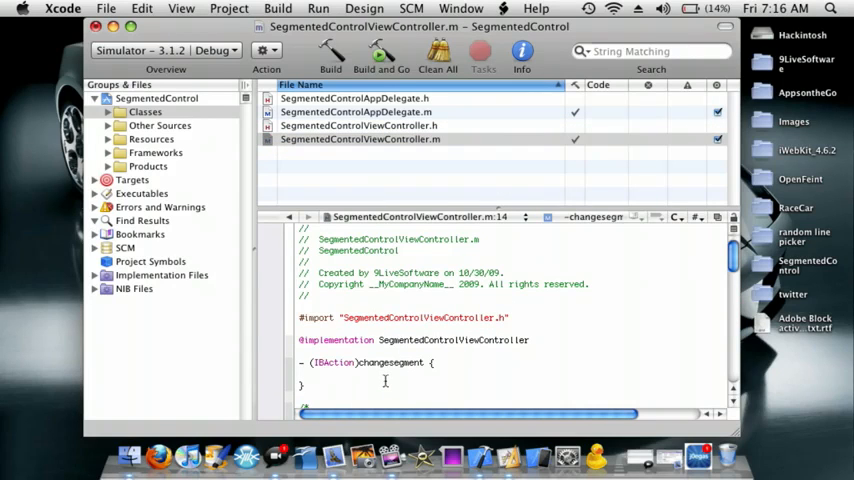
- Add the condition if (segment.selectedSegmentIndex == 0) inside changesegment
{"action": "type", "text": "if"}
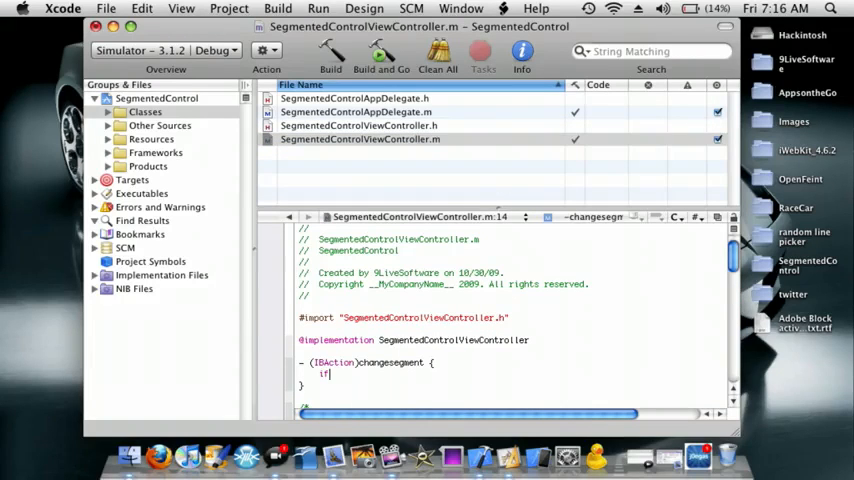
{"action": "type", "text": "segment."}
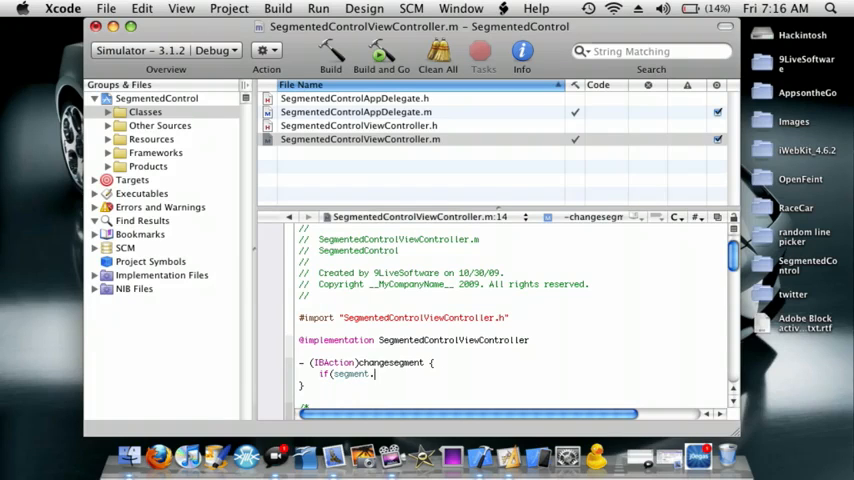
{"action": "type", "text": "selectedSegmentIndex"}
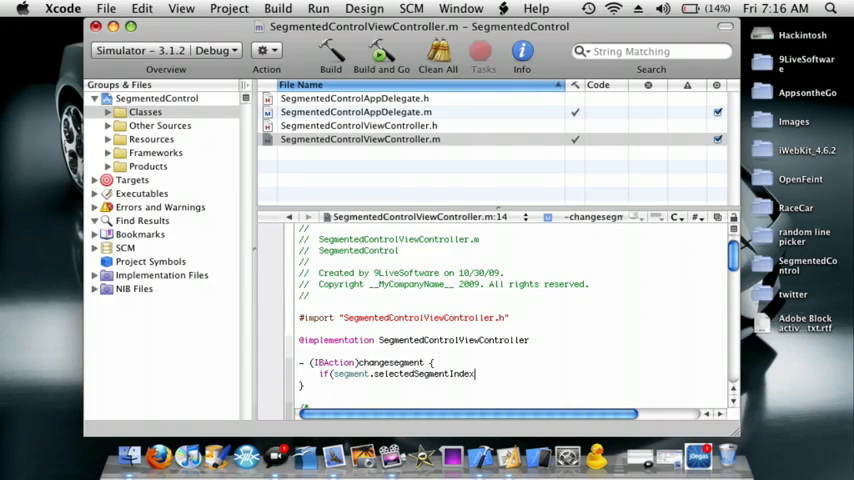
{"action": "type", "text": "=="}
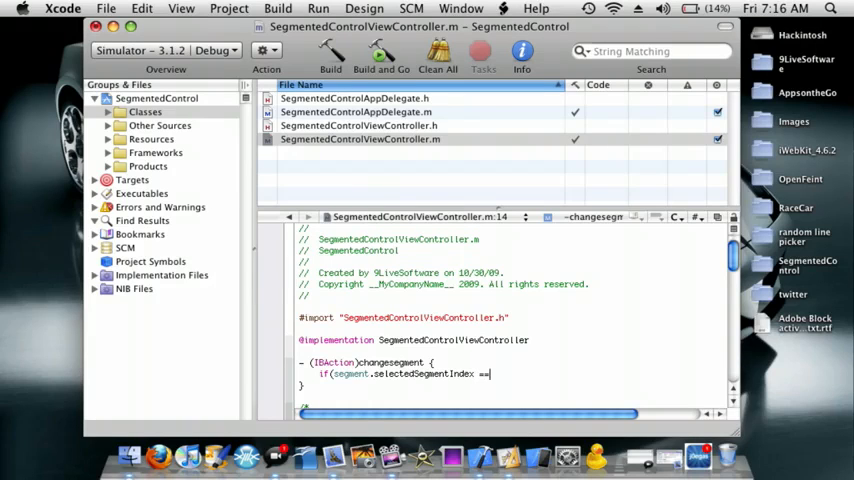
{"action": "type", "text": "0) {"}
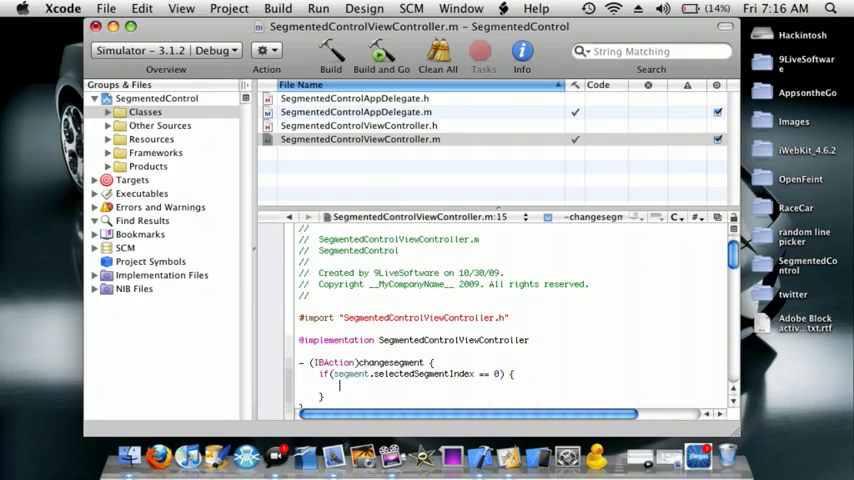
- In that branch, set self.view.backgroundColor to [UIColor purpleColor]
{"action": "type", "text": "self"}
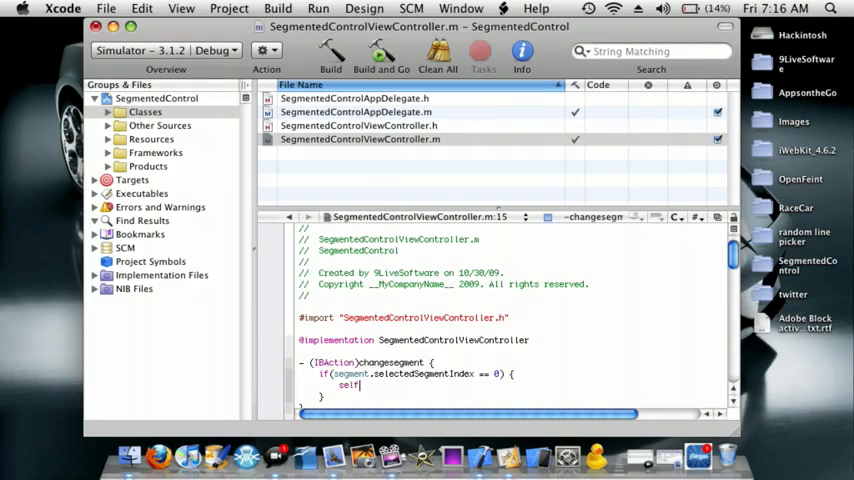
{"action": "type", "text": "view.bounds"}
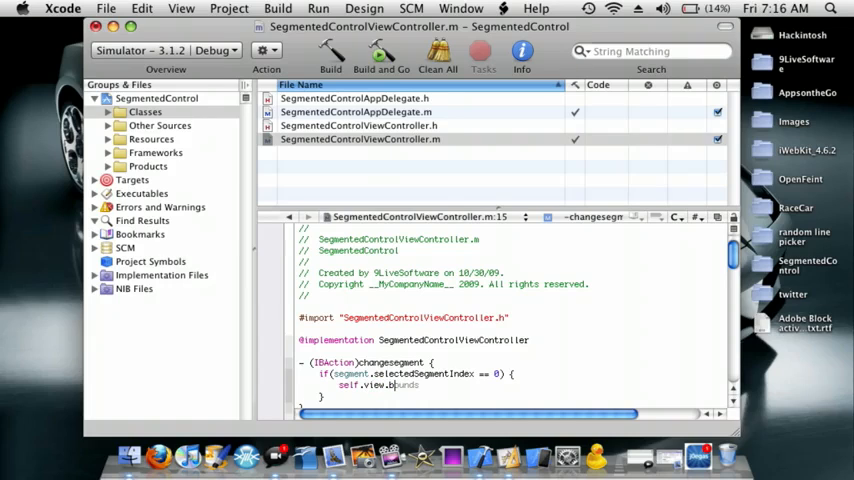
{"action": "type", "text": "ackgroundColor = UIC"}
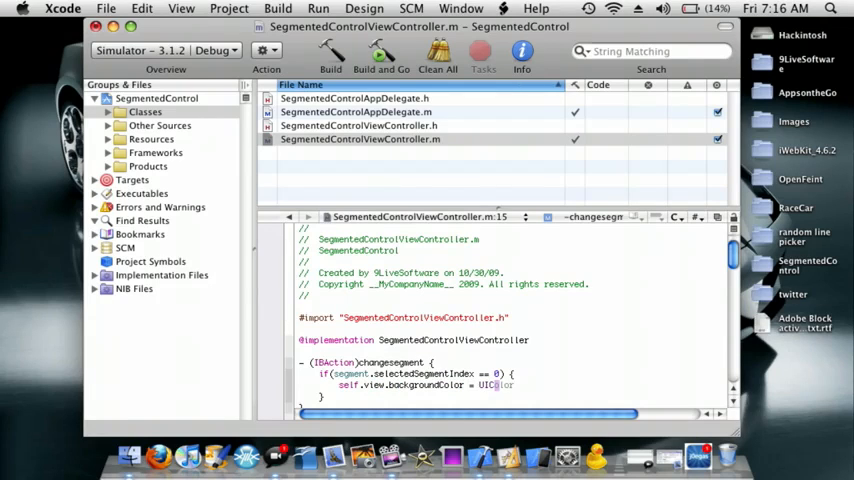
{"action": "type", "text": "P"}
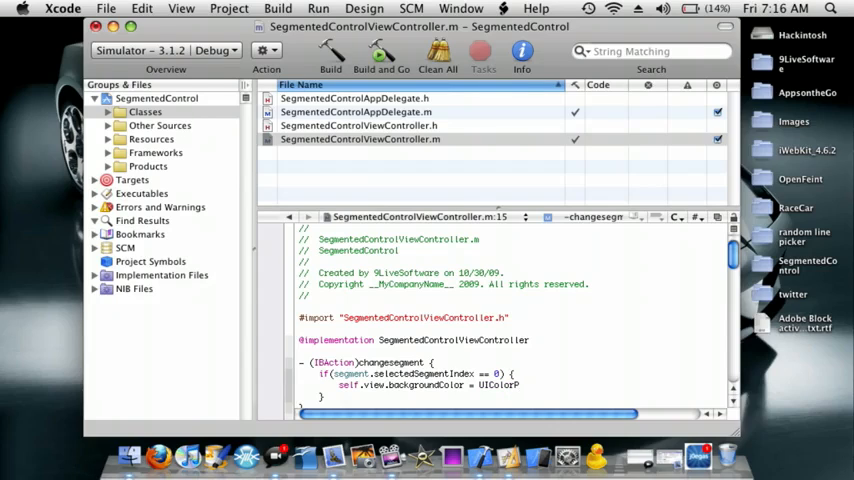
{"action": "type", "text": "Purple"}
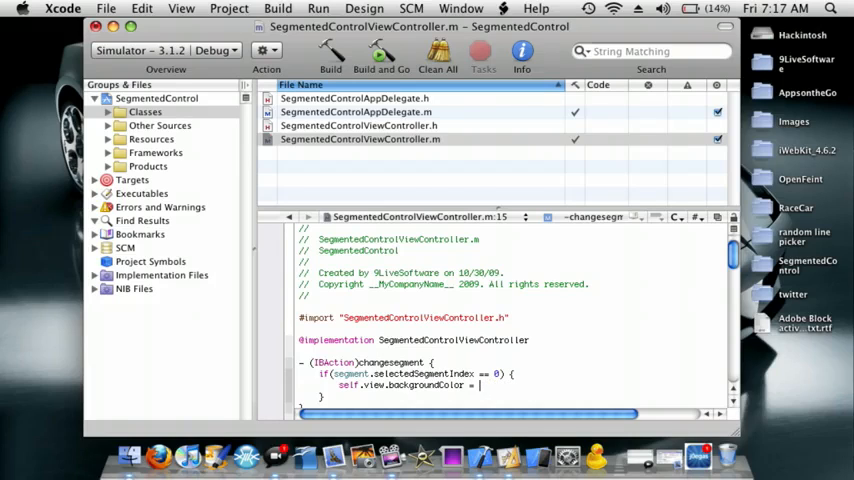
{"action": "type", "text": "[U"}
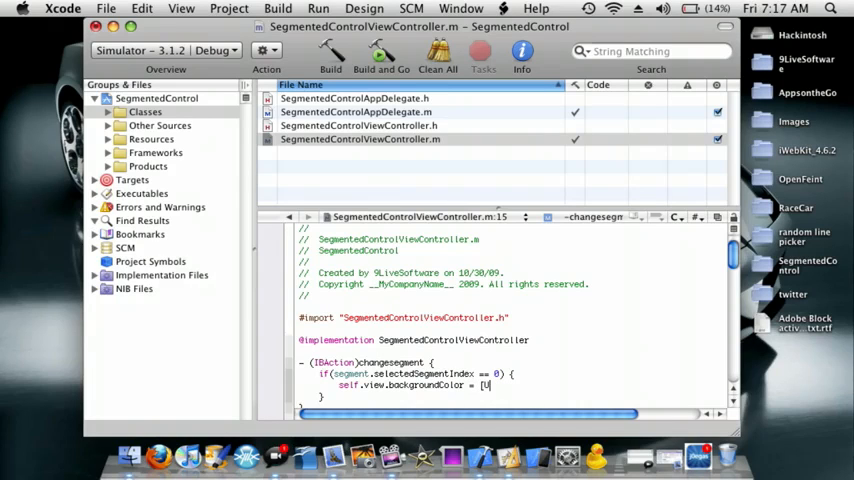
{"action": "type", "text": "IColor"}
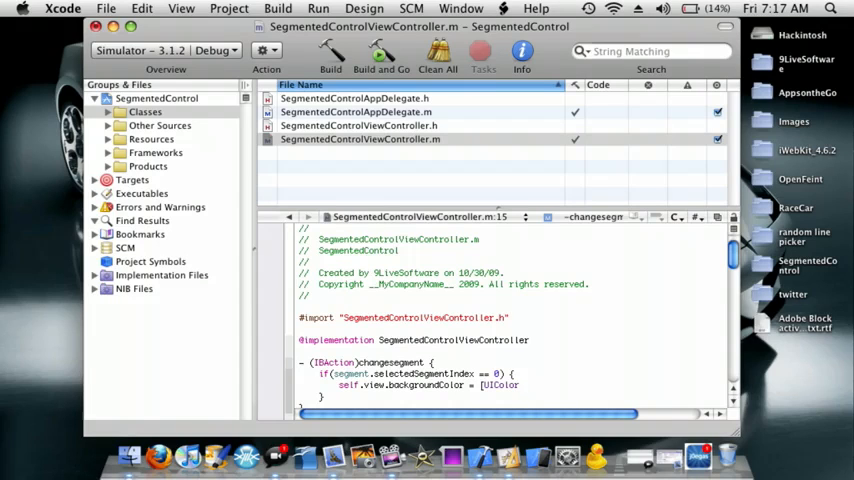
{"action": "type", "text": "purpleColor];"}
{"action": "type", "text": "if"}
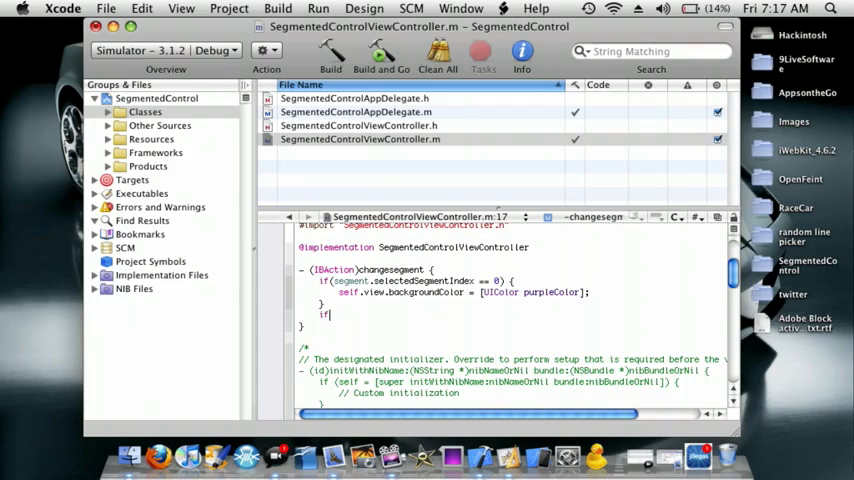
- Add an if block for selectedSegmentIndex == 1 setting the background to [UIColor redColor]
{"action": "type", "text": "sege"}
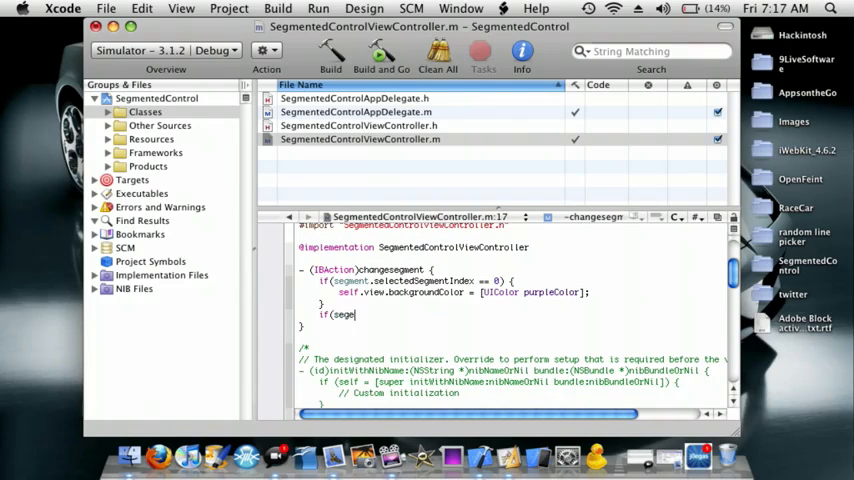
{"action": "type", "text": "ment"}
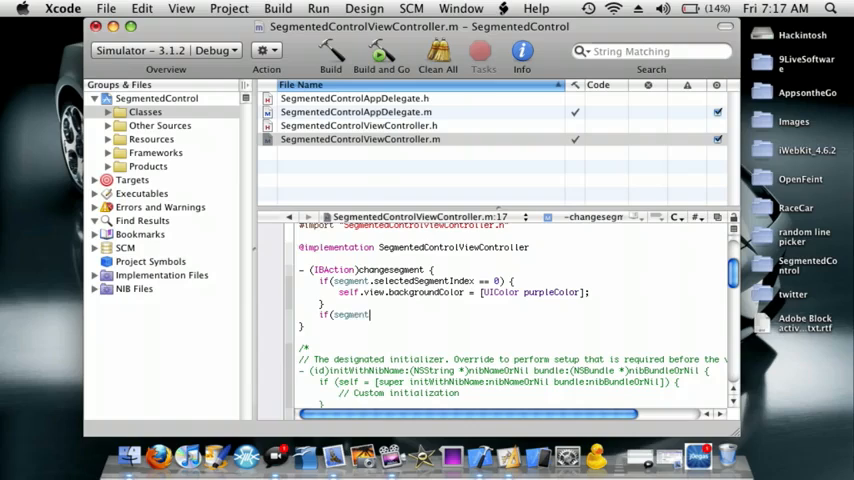
{"action": "type", "text": ".selectedSegmentIndex"}
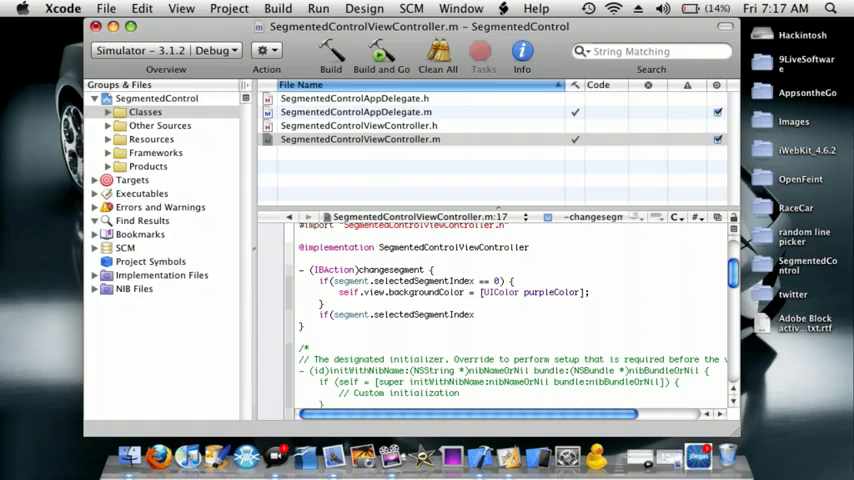
{"action": "type", "text": "== 1"}
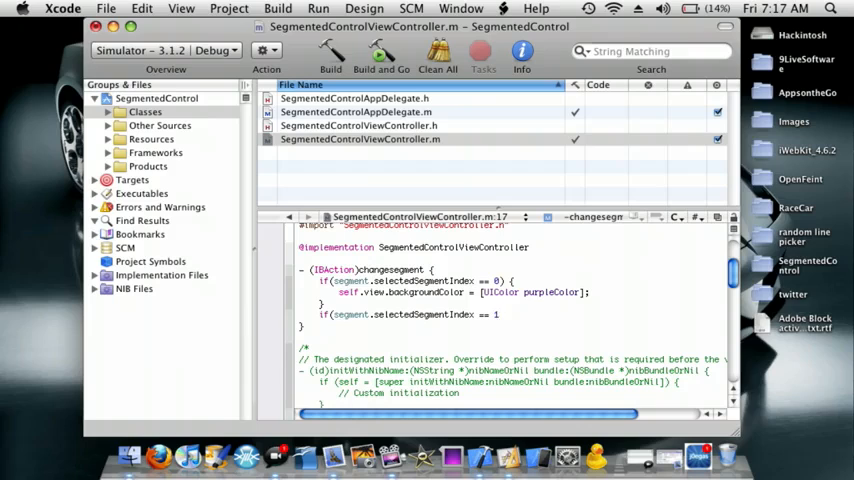
{"action": "type", "text": "{"}
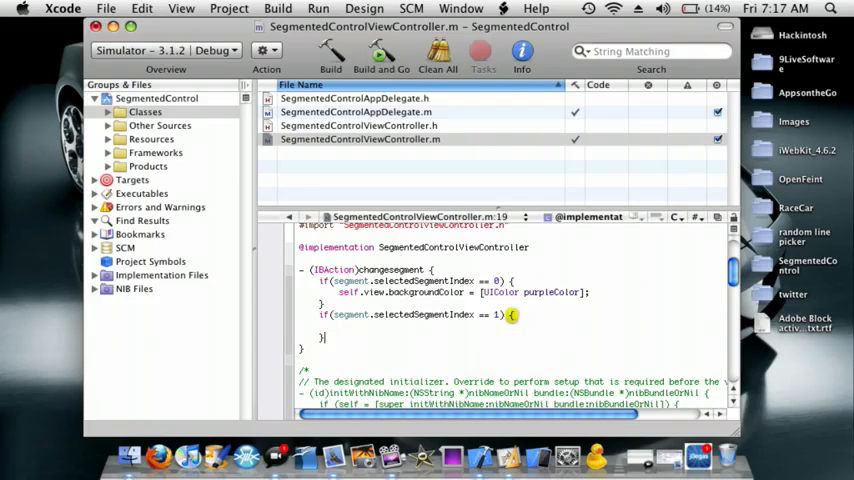
{"action": "type", "text": "self.view"}
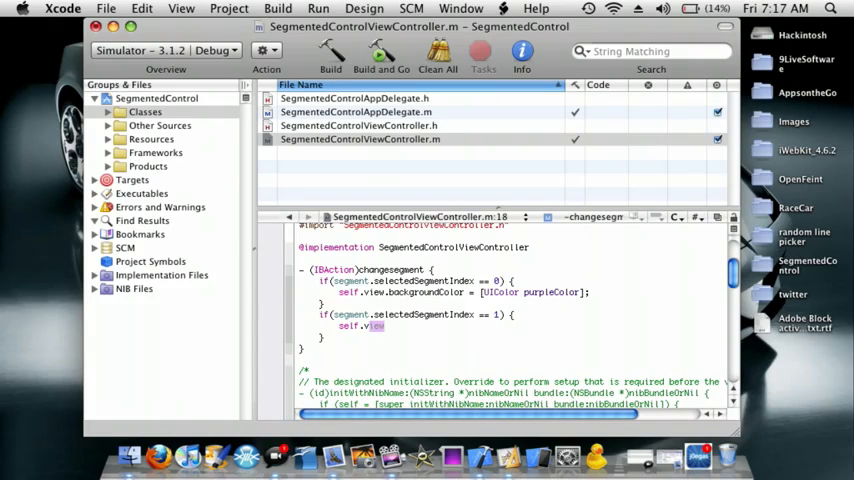
{"action": "type", "text": ".backgroundColor = ["}
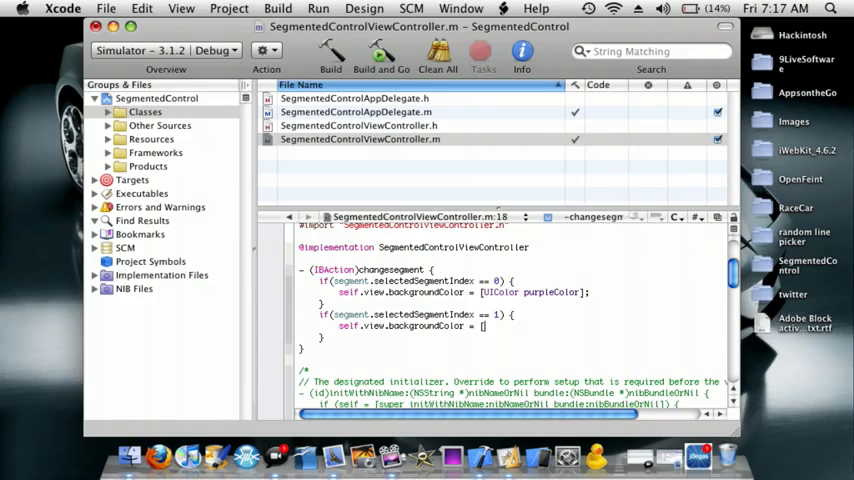
{"action": "type", "text": "UIColor"}
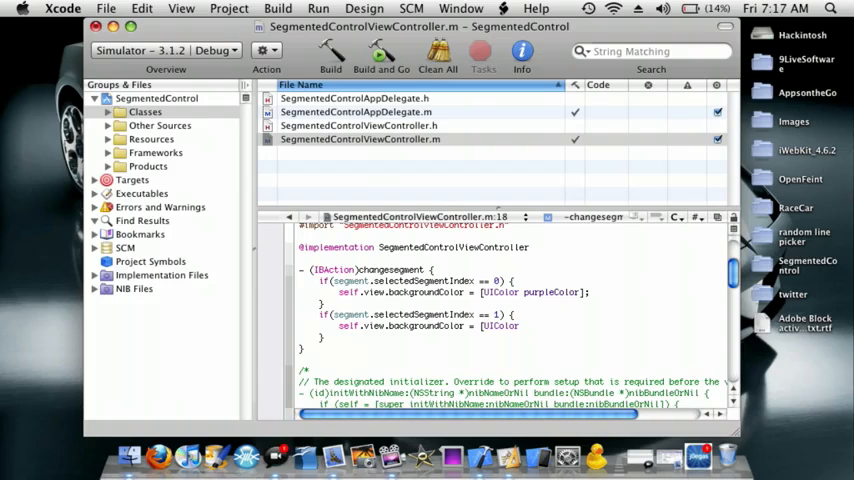
{"action": "type", "text": "redColor];"}
{"action": "type", "text": "if("}
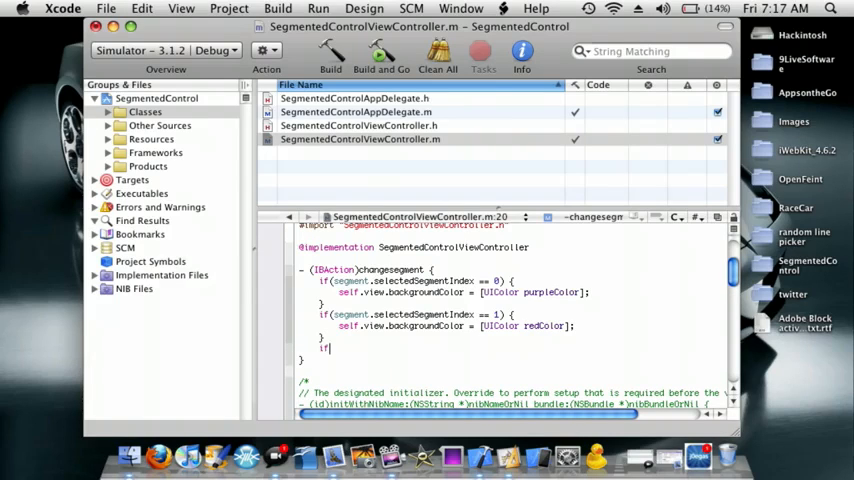
- Add an if block for selectedSegmentIndex == 2 setting the background to [UIColor blueColor]
{"action": "type", "text": "s"}
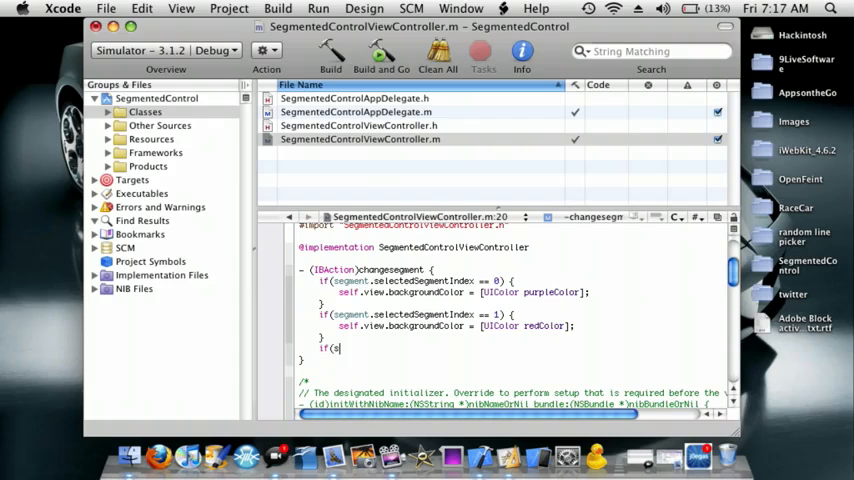
{"action": "type", "text": "egment"}
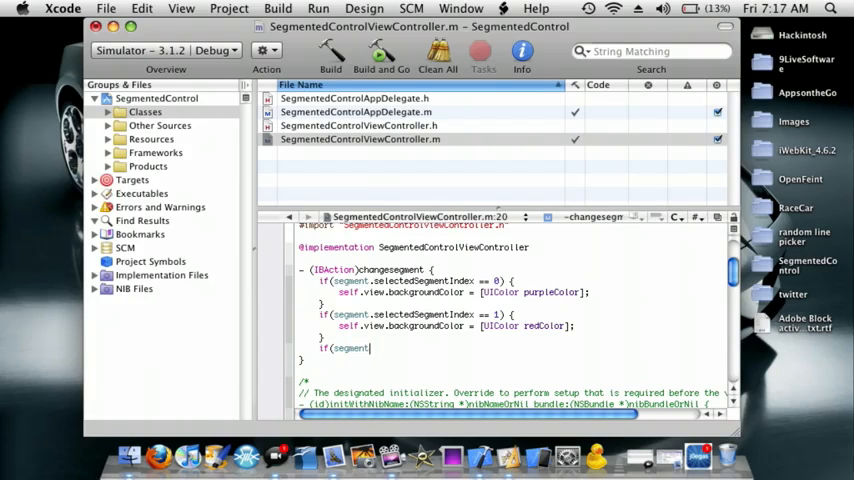
{"action": "type", "text": ".selectedSegmentIndex"}
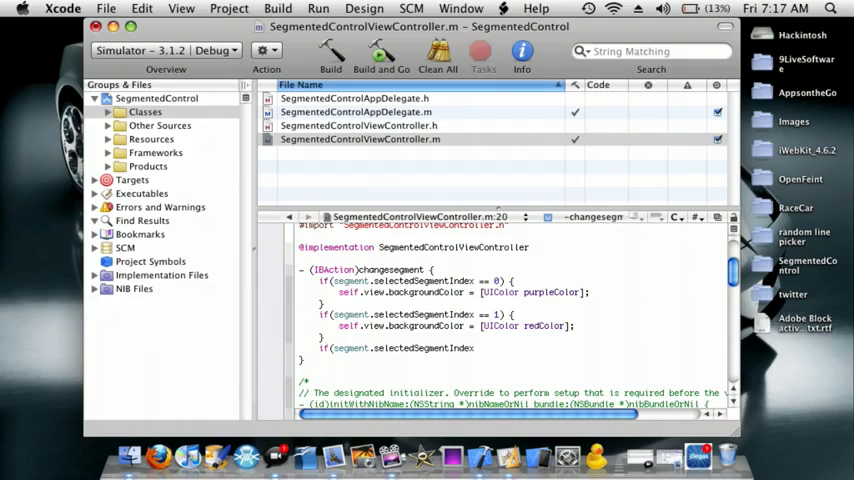
{"action": "type", "text": "=="}
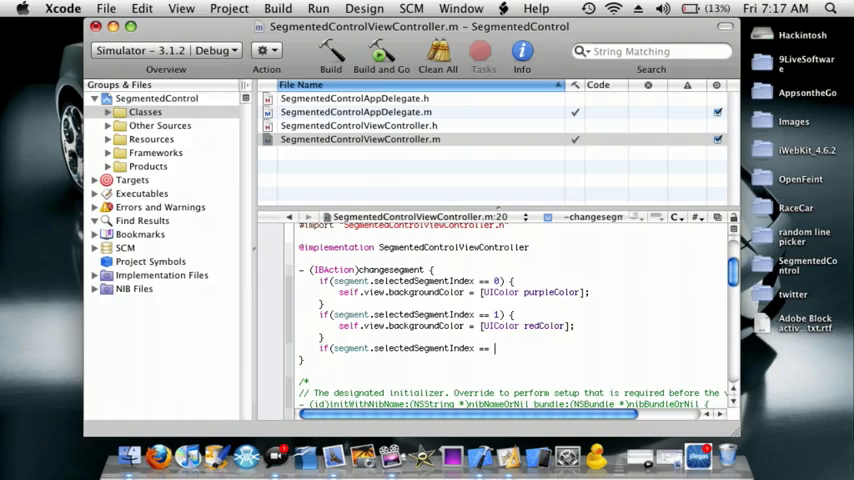
{"action": "type", "text": "2) {"}
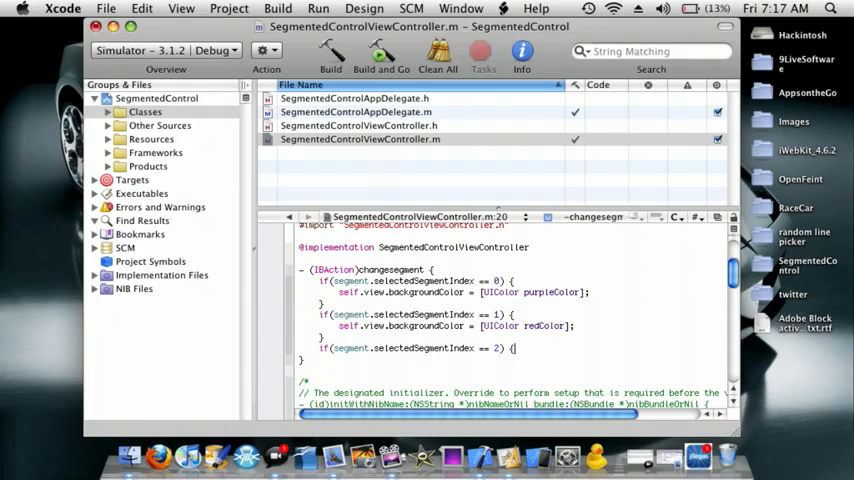
{"action": "type", "text": "se"}
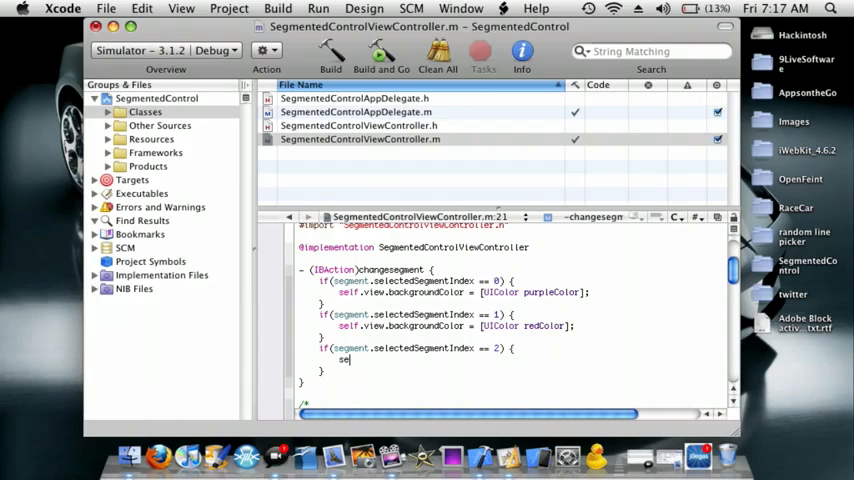
{"action": "type", "text": "self.view.backgroundColor ="}
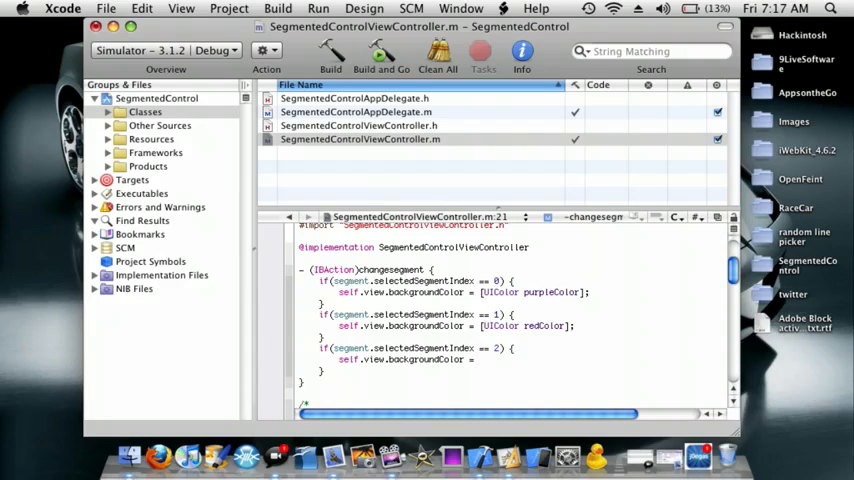
{"action": "type", "text": "[U"}
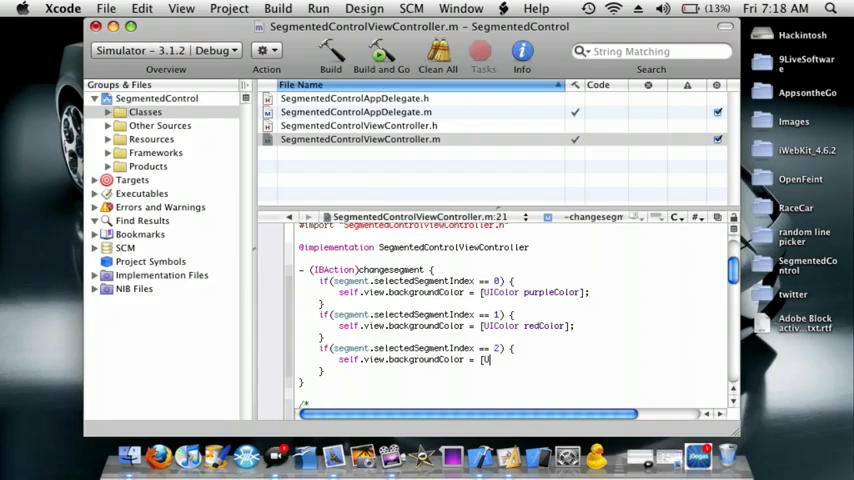
{"action": "type", "text": "IColor"}
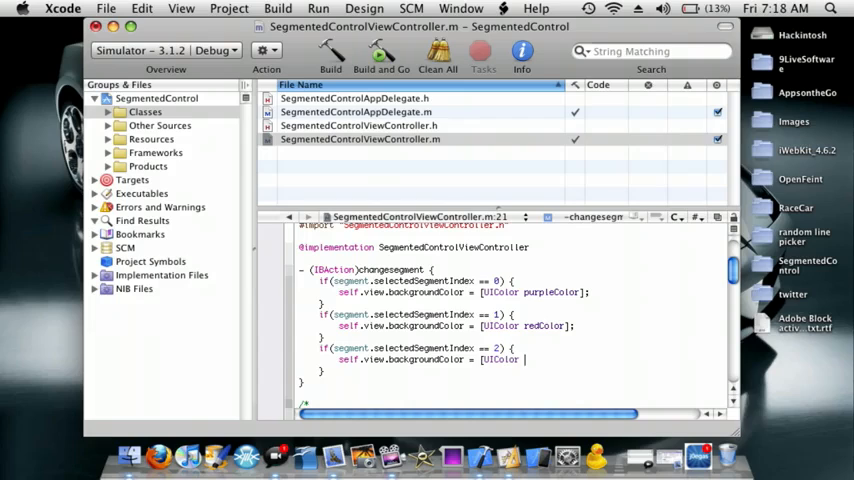
{"action": "type", "text": "blueColor"}
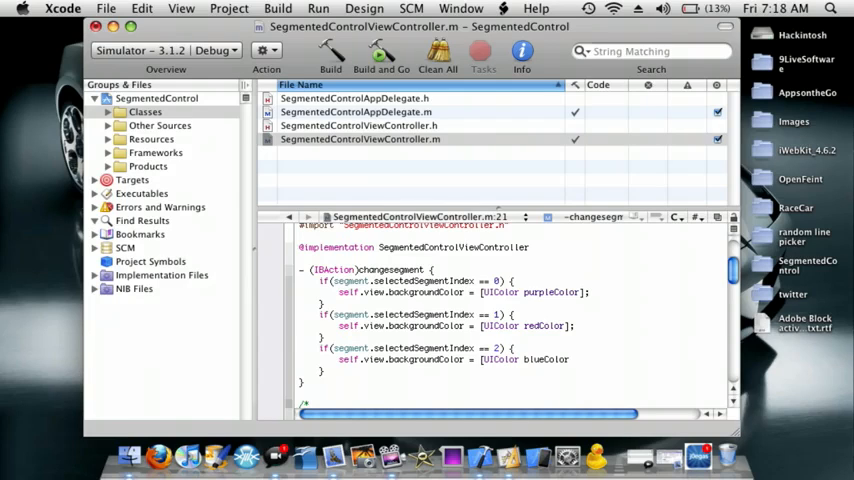
{"action": "type", "text": ";"}
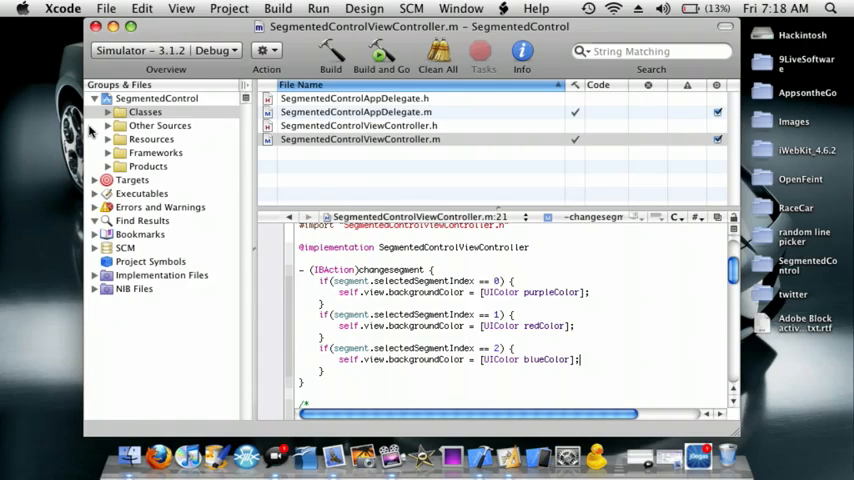
- Search the Library for 'segment' and place a Segmented Control at the top of the view
{"action": "left_click", "coordinate": [151, 139]}
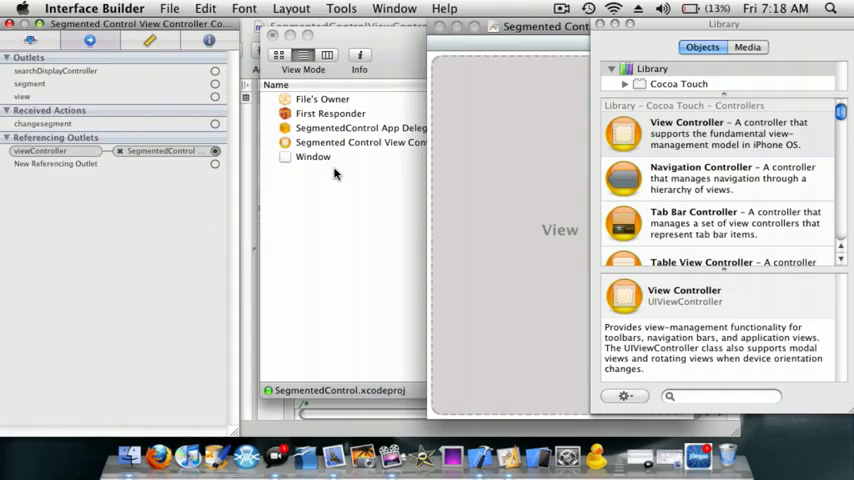
{"action": "left_click", "coordinate": [720, 396]}
{"action": "type", "text": "segmen"}
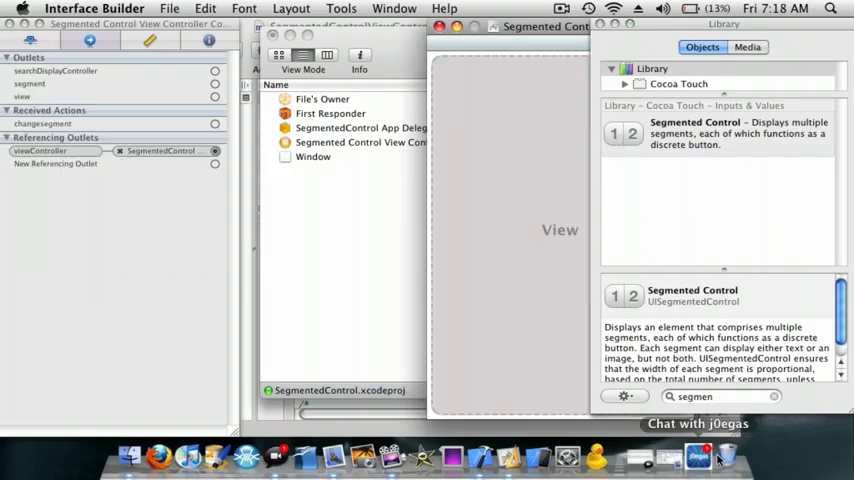
{"action": "type", "text": "view"}
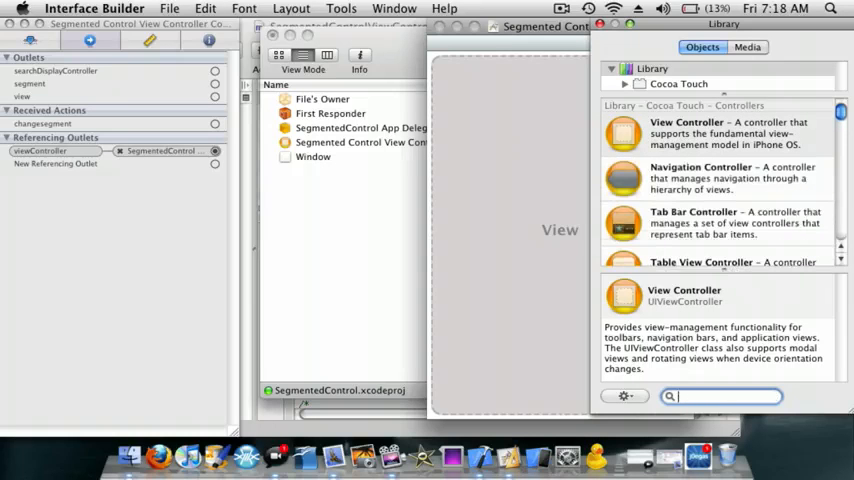
{"action": "type", "text": "uiview"}
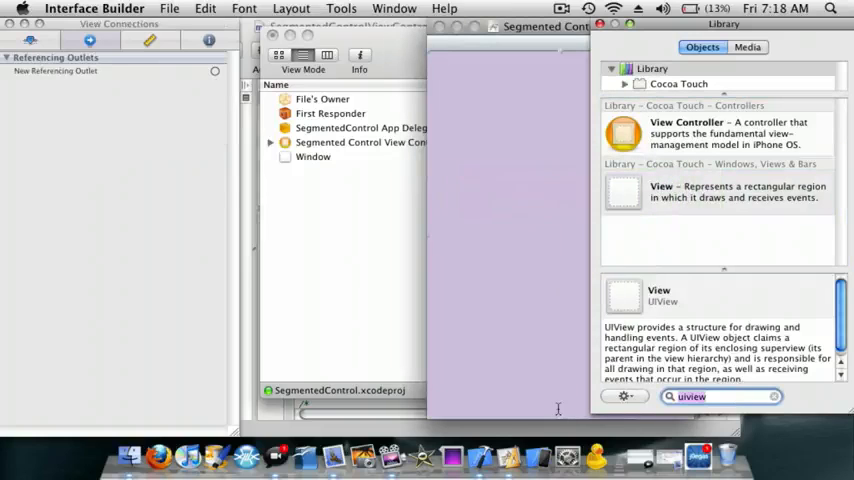
{"action": "type", "text": "segment"}
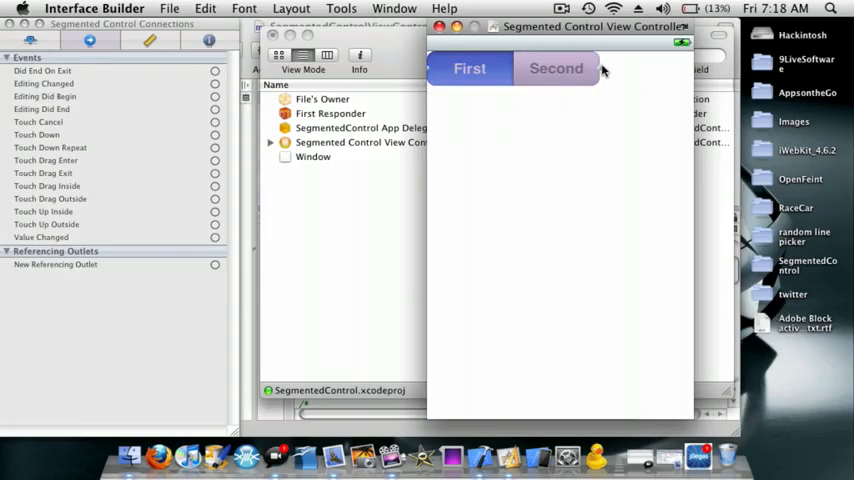
- Stretch the control to full width, set Style to Bar and Segments to 3
{"action": "left_click", "coordinate": [492, 68]}
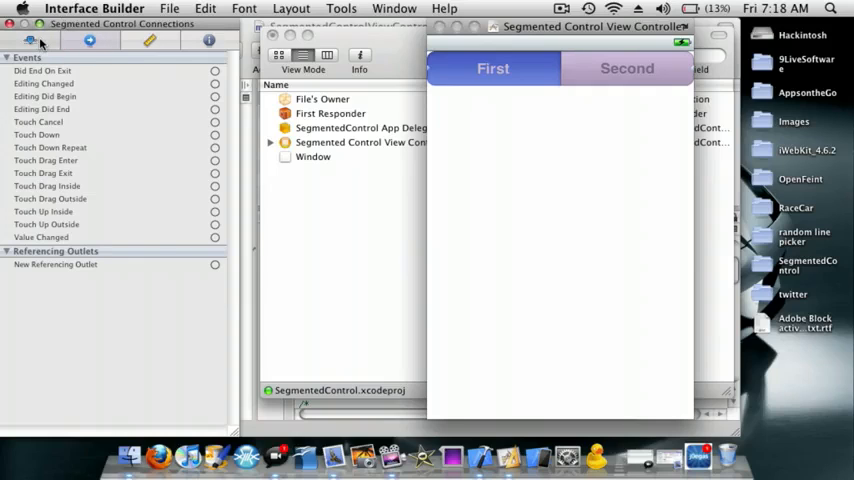
{"action": "left_click", "coordinate": [89, 40]}
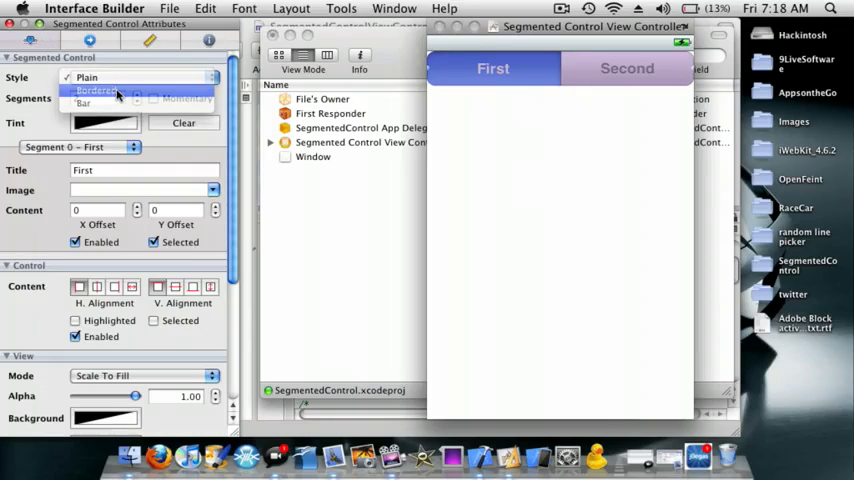
{"action": "left_click", "coordinate": [85, 103]}
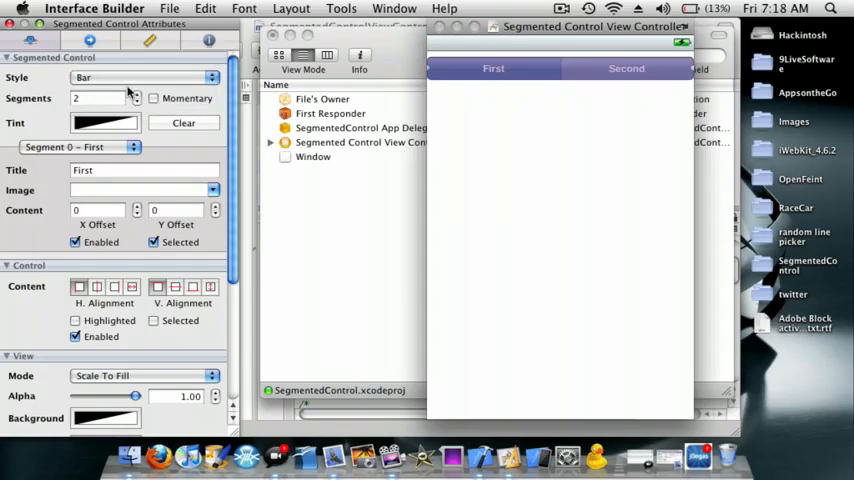
{"action": "left_click", "coordinate": [493, 64]}
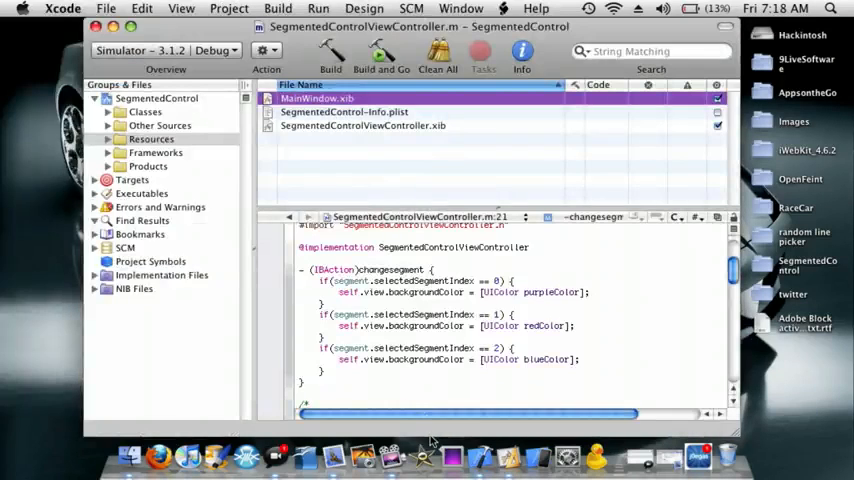
{"action": "mouse_move", "coordinate": [451, 457]}
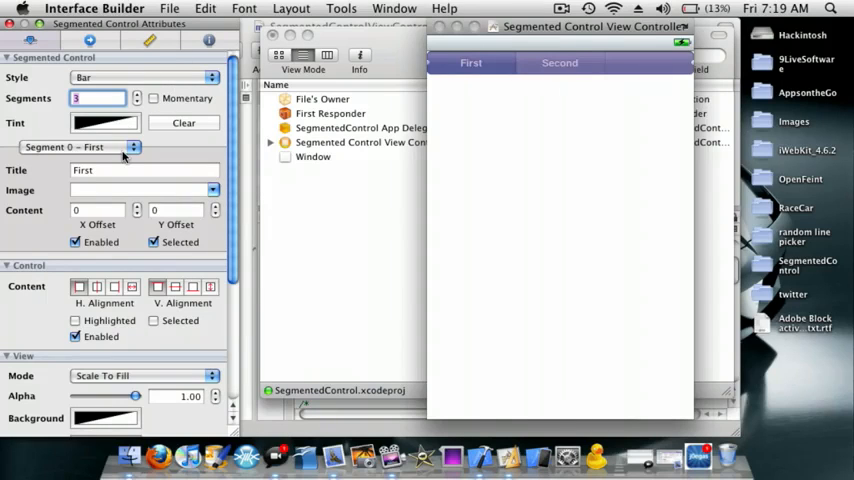
- Title segments 0, 1 and 2 'Purple', 'Red' and 'Blue' in the Attributes inspector
{"action": "left_click", "coordinate": [144, 170]}
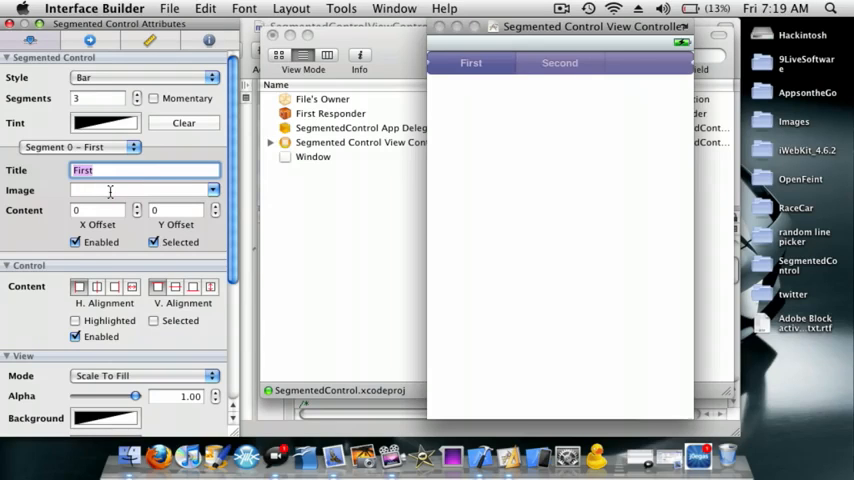
{"action": "type", "text": "Purple"}
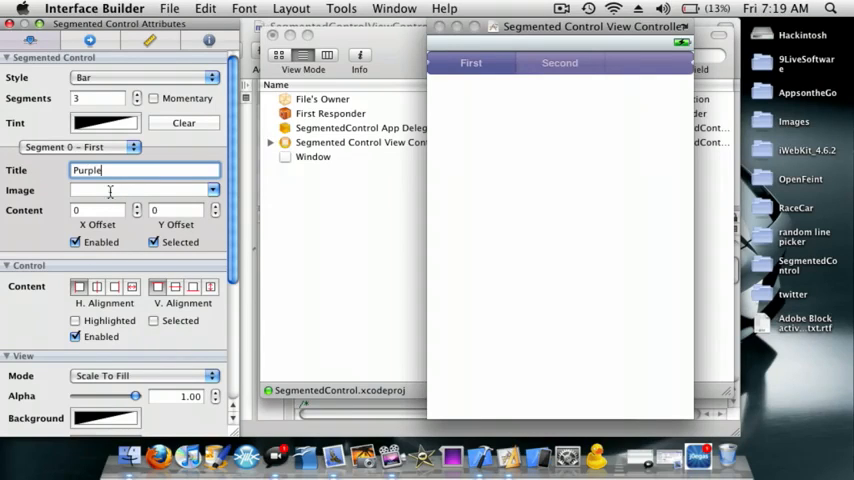
{"action": "left_click", "coordinate": [560, 63]}
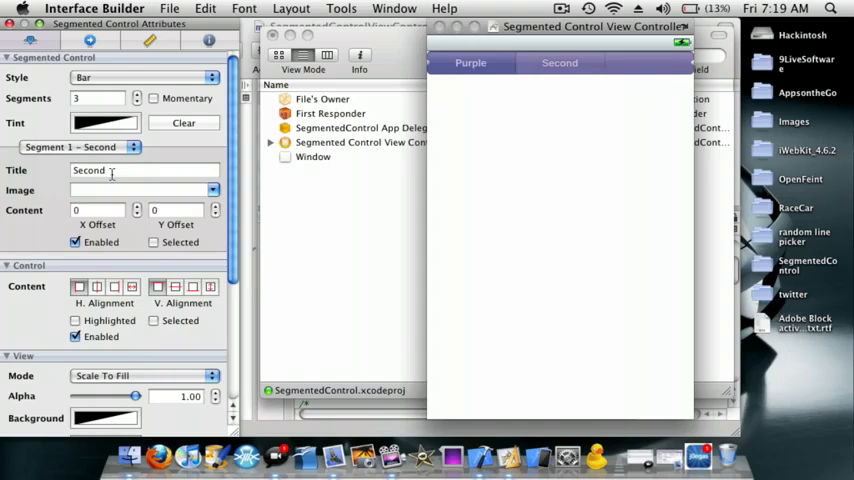
{"action": "type", "text": "Red"}
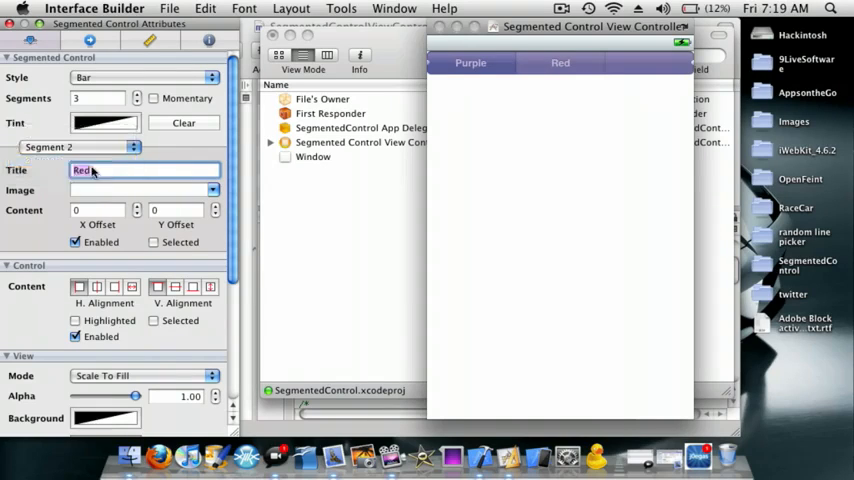
{"action": "type", "text": "Blue"}
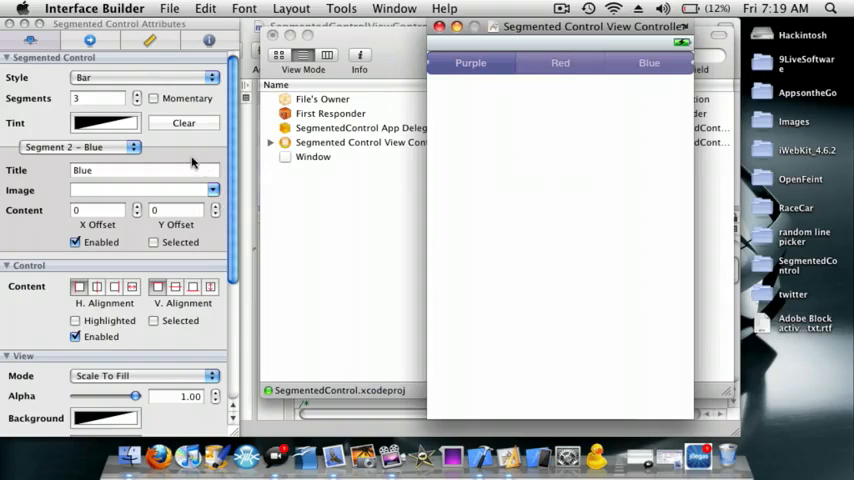
{"action": "left_click", "coordinate": [103, 122]}
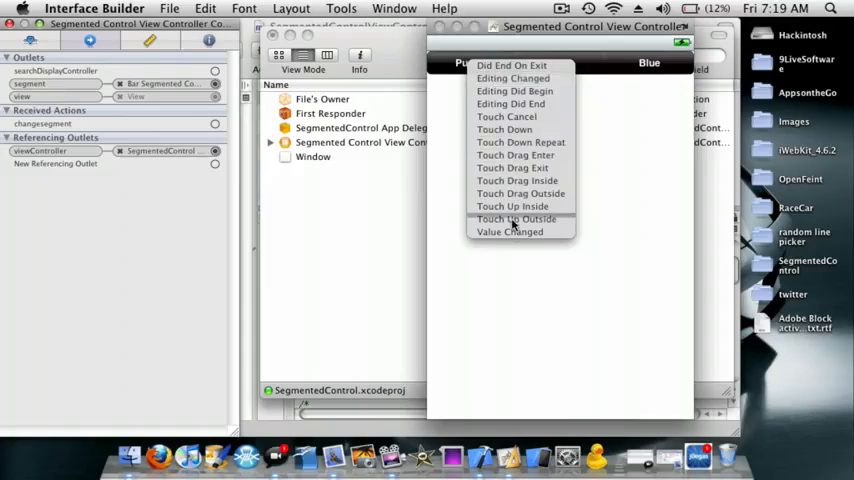
- Connect changesegment to the control's Value Changed event
{"action": "left_click", "coordinate": [510, 231]}
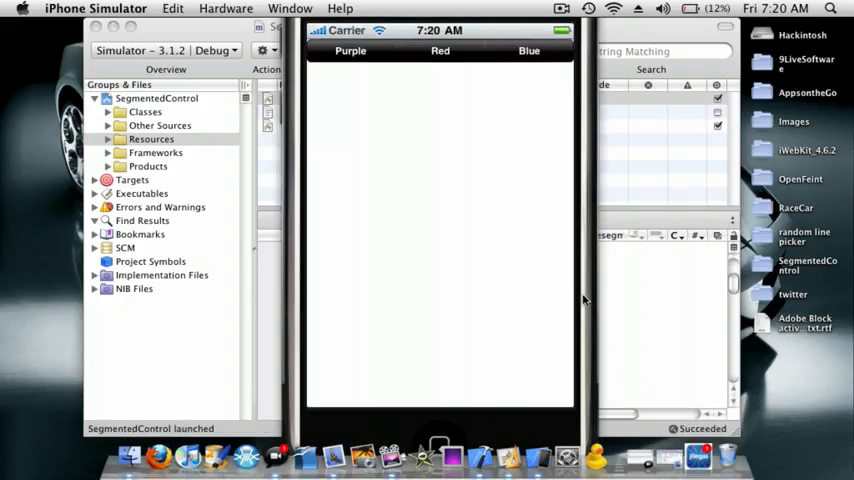
- Tap the Red, Blue, then Purple segments to check the background colour changes
{"action": "left_click", "coordinate": [440, 51]}
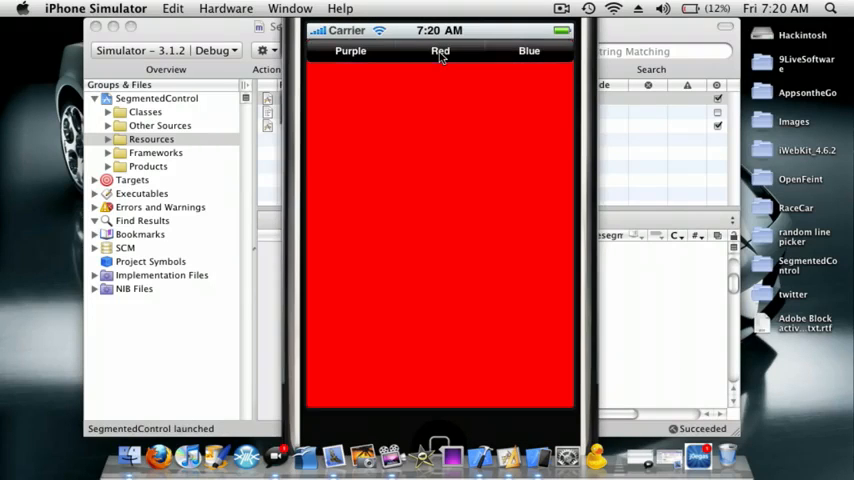
{"action": "left_click", "coordinate": [528, 51]}
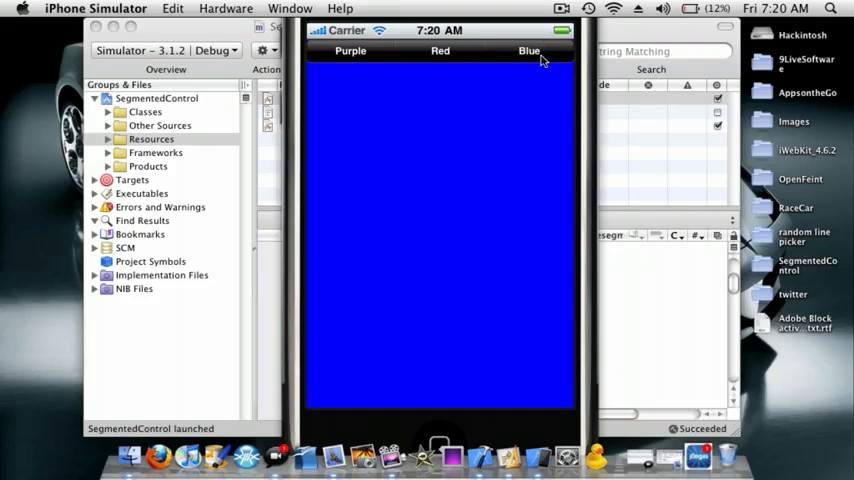
{"action": "left_click", "coordinate": [350, 51]}
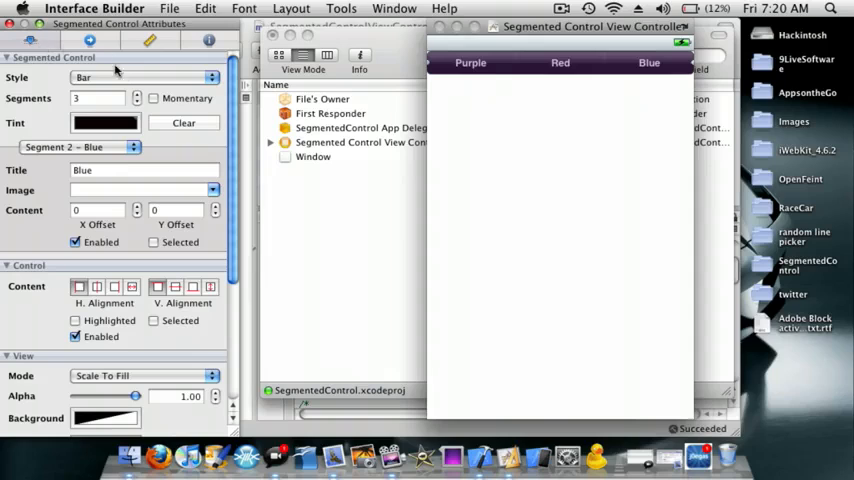
- Set the segmented bar's Tint colour to green in the Attributes inspector
{"action": "left_click", "coordinate": [104, 122]}
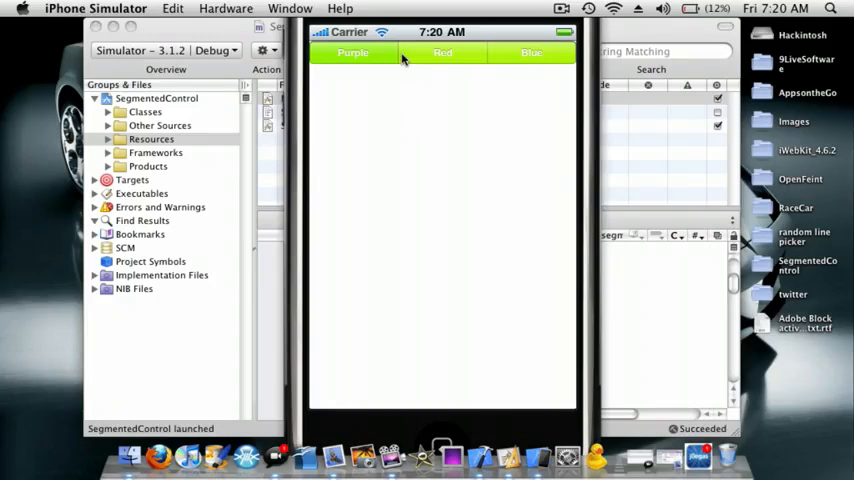
- Tap Red, Blue, Purple, then Blue on the green-tinted bar to recolour the background
{"action": "left_click", "coordinate": [442, 53]}
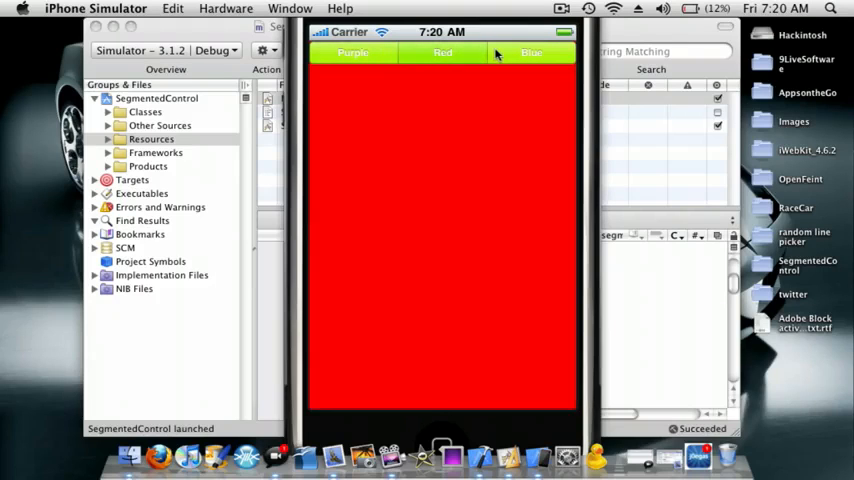
{"action": "left_click", "coordinate": [531, 52]}
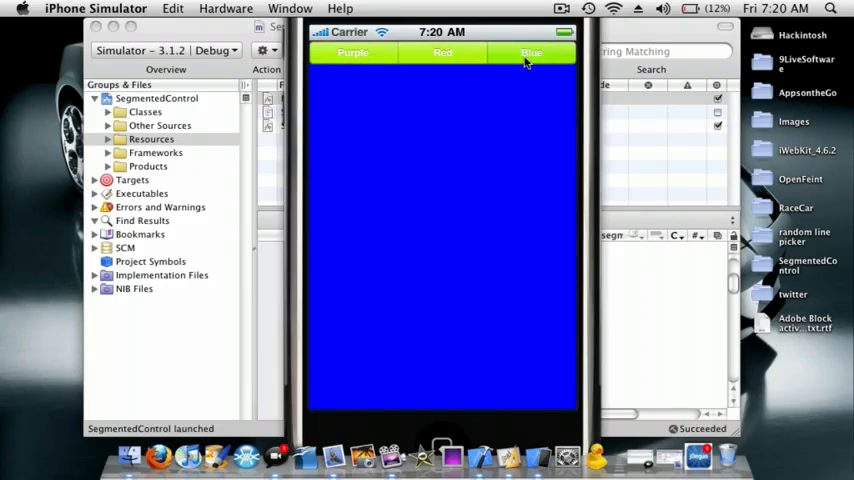
{"action": "left_click", "coordinate": [352, 52]}
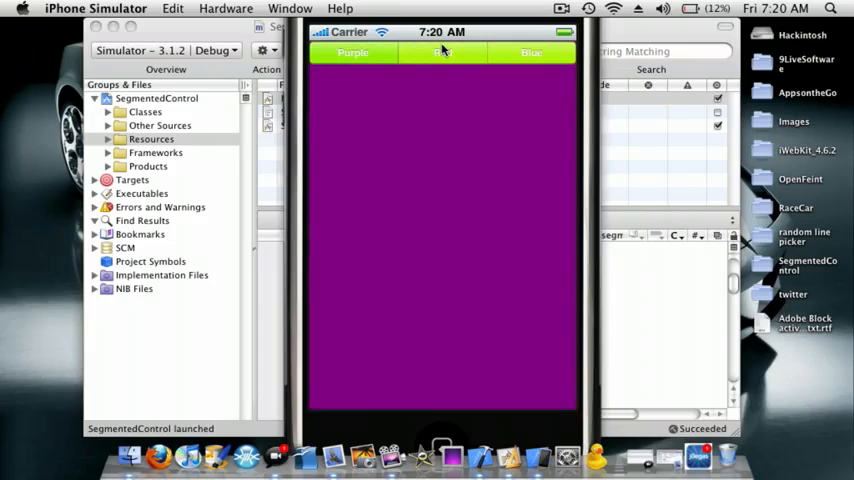
{"action": "left_click", "coordinate": [531, 52]}
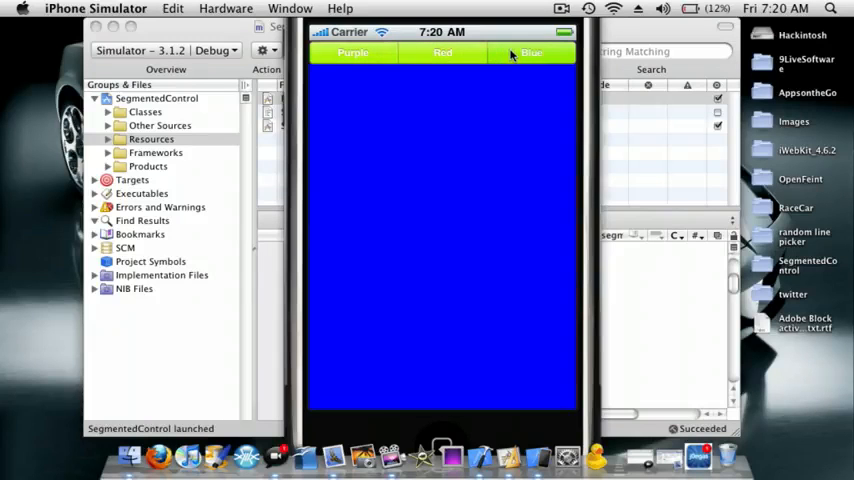